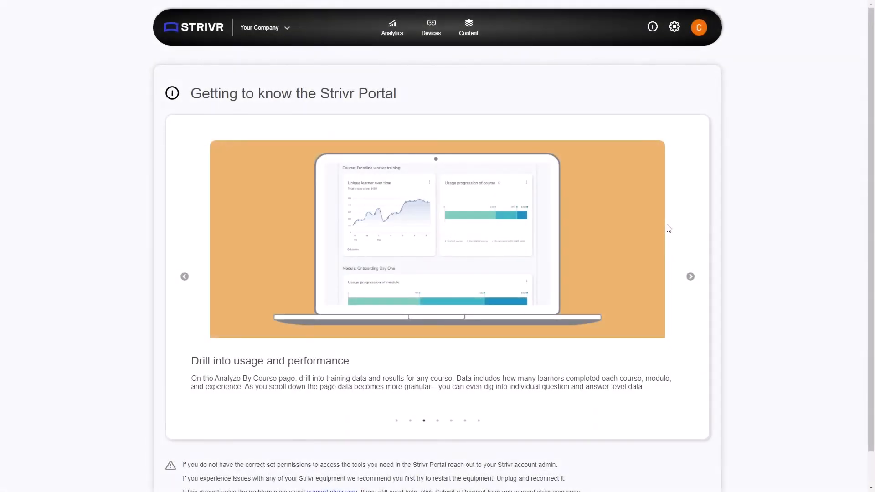
- From the Content Library, show Operational efficiency's module with Production operations and New process training
left_click(468, 27)
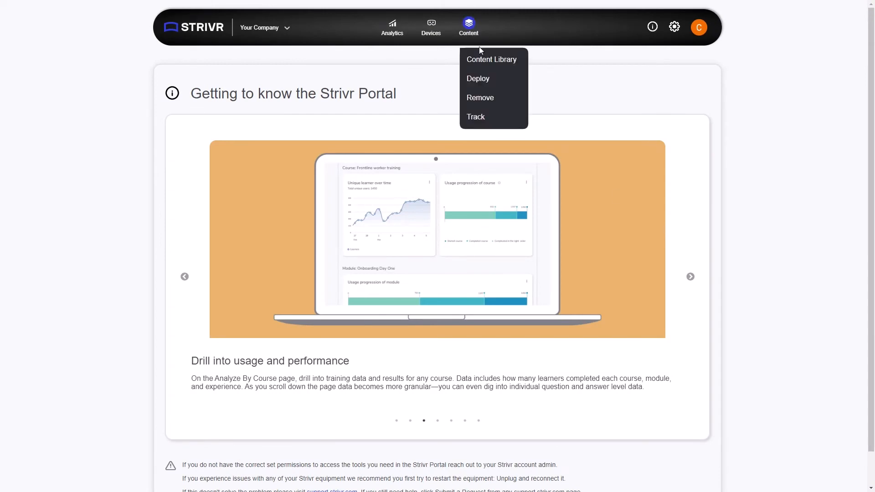
left_click(491, 59)
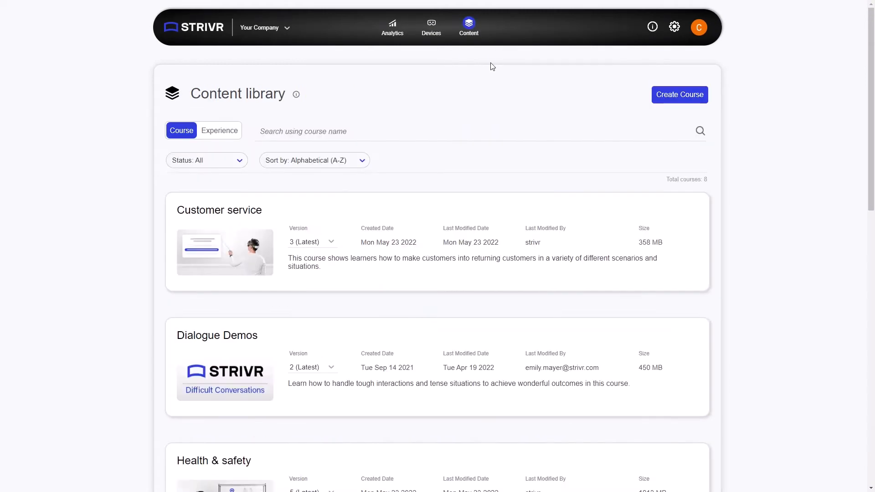
scroll("down", 3)
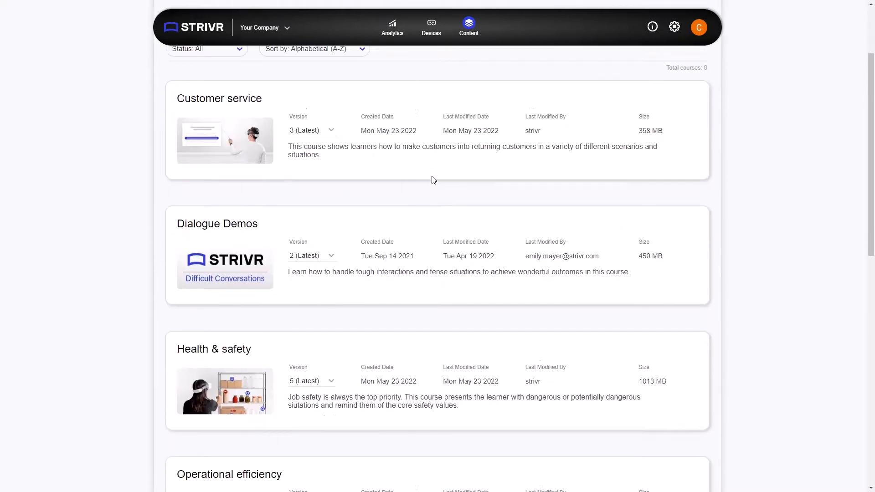
left_click(229, 474)
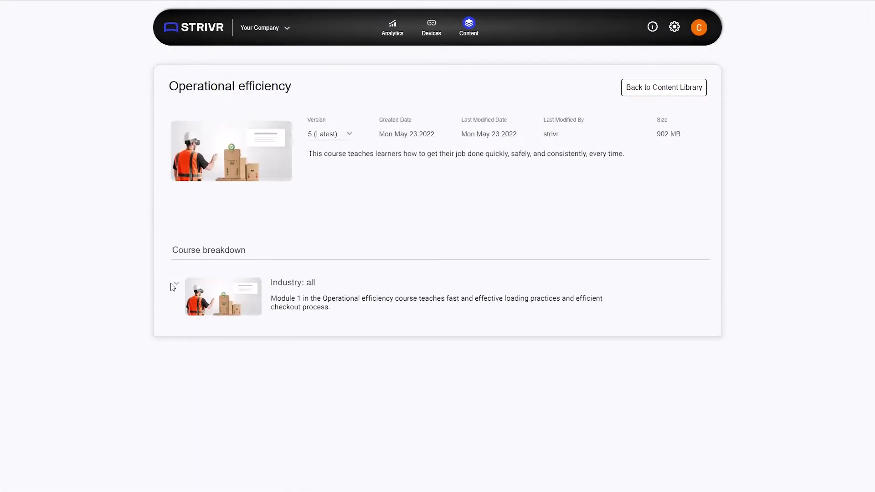
left_click(174, 287)
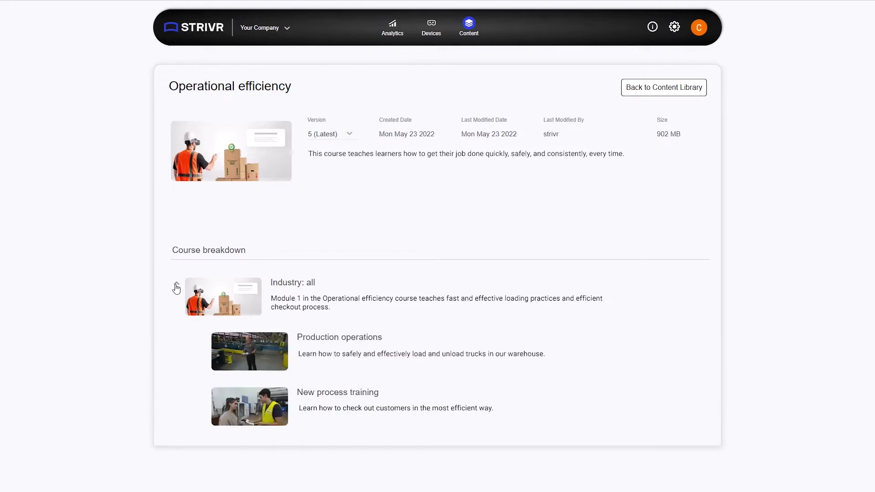
- Start a deployment of the selected courses, adding Los Angeles to the target locations for review
left_click(469, 26)
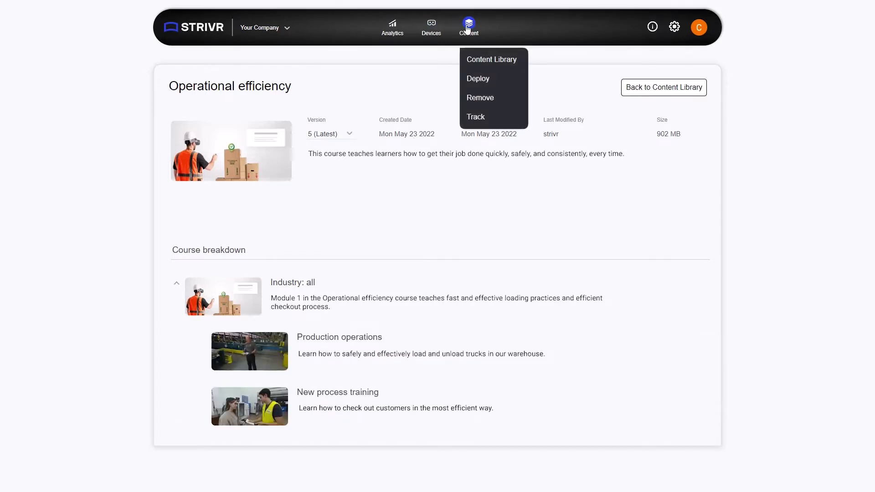
left_click(478, 78)
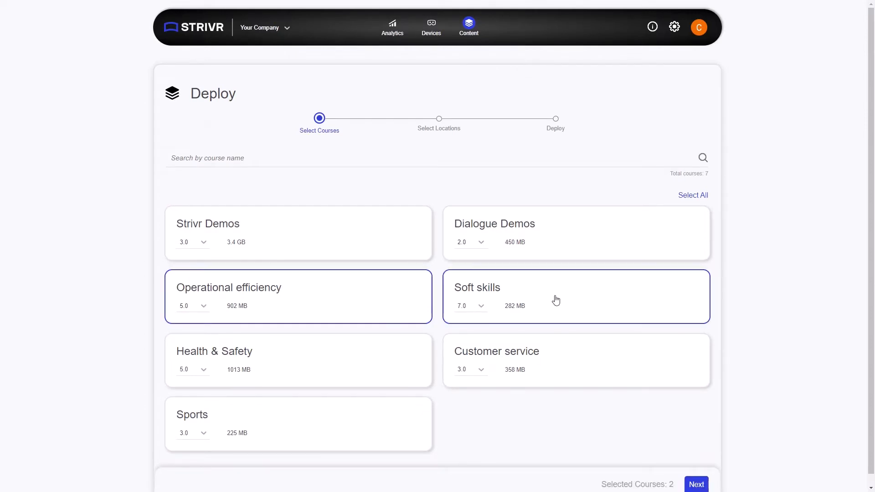
left_click(696, 484)
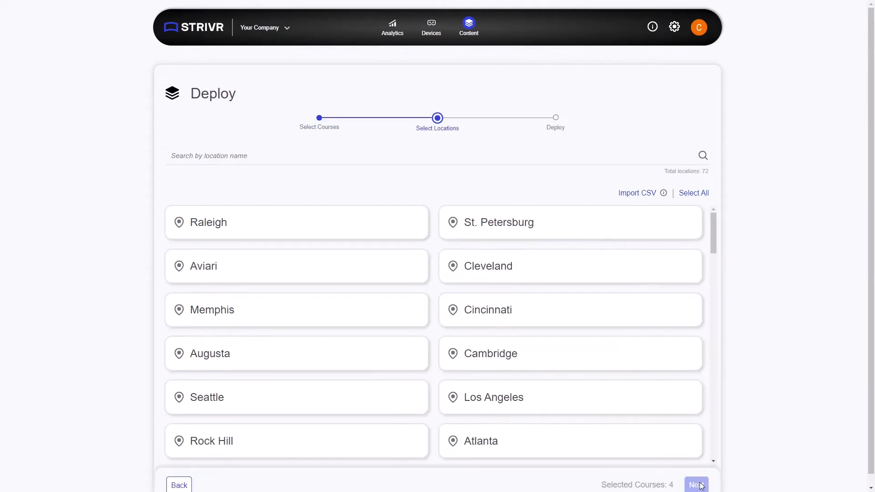
left_click(569, 397)
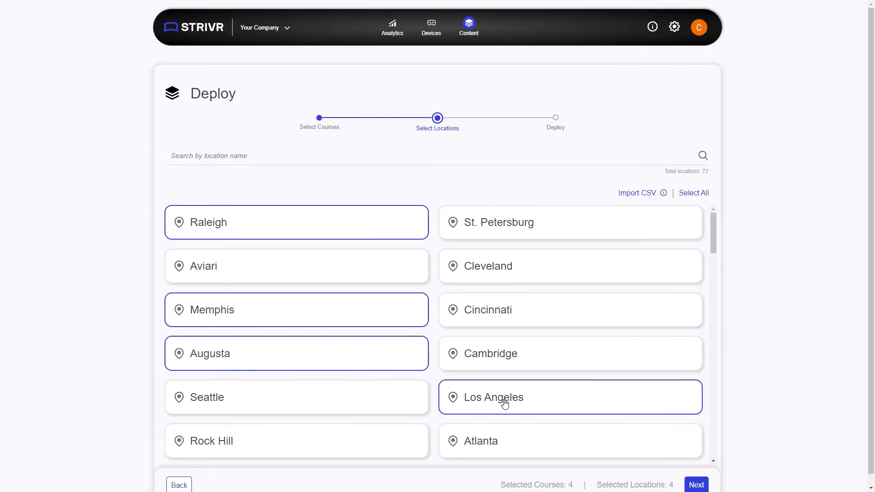
left_click(696, 485)
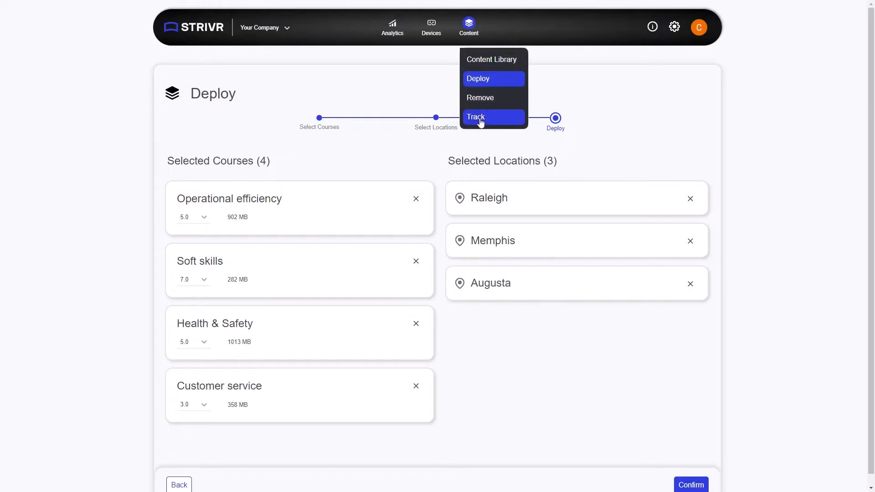
- In Track, expand the Nashville July 29 deployment to show per-course device and location progress
left_click(476, 117)
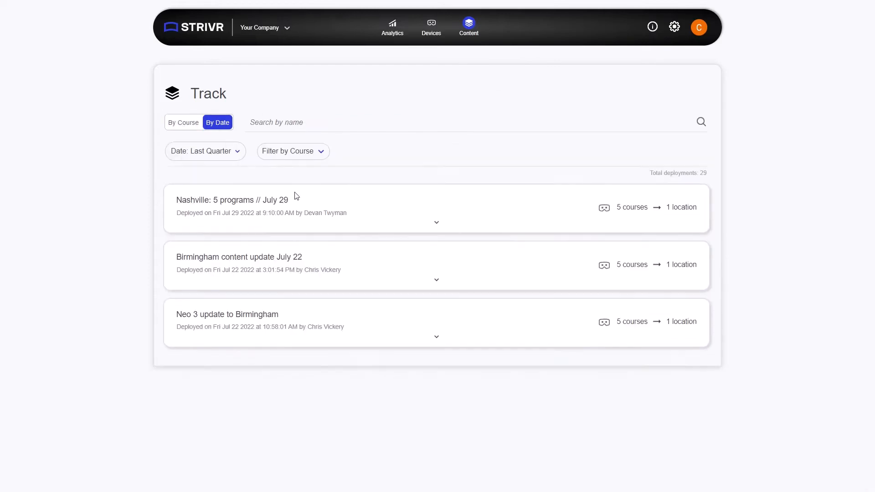
left_click(437, 223)
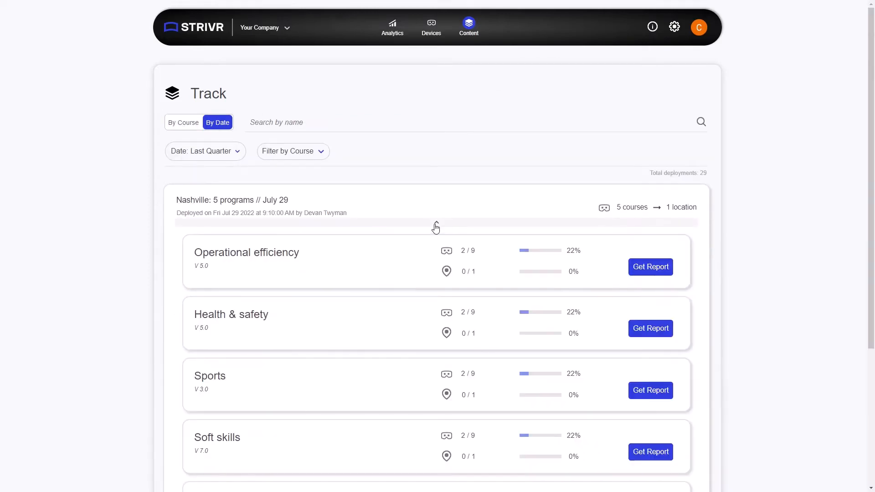
left_click(430, 26)
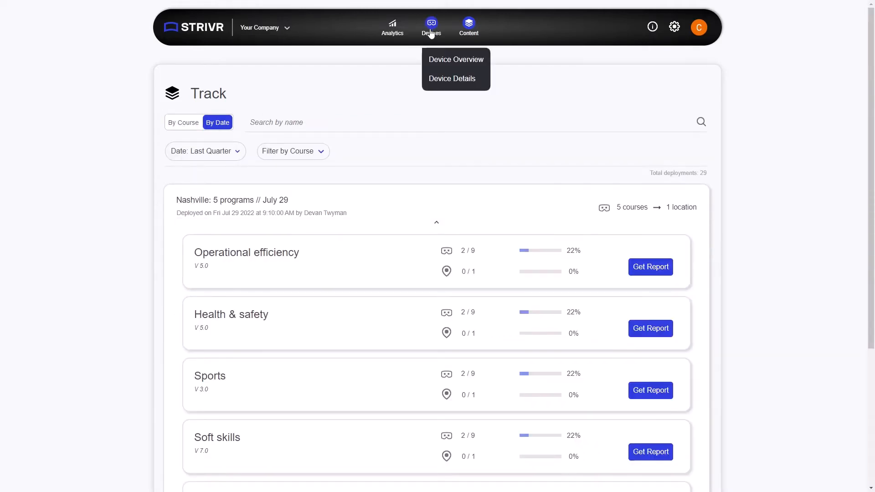
- From Device Overview, explore the 29 devices with content status pending longest
left_click(456, 60)
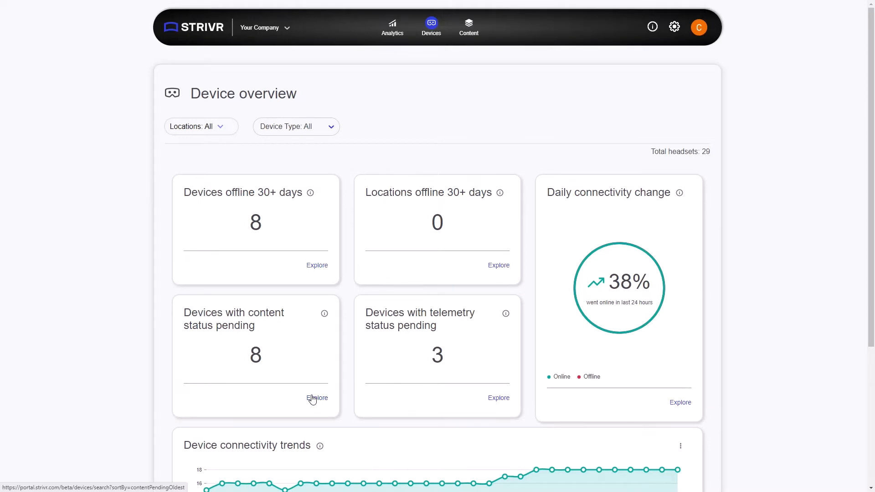
left_click(318, 399)
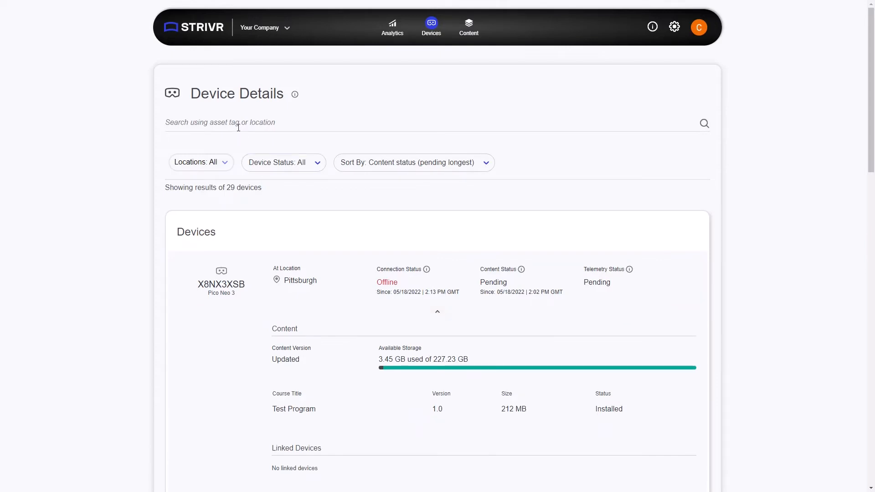
- Filter devices to Denver and expand headset XSV60715's content and technical details
type("Denver")
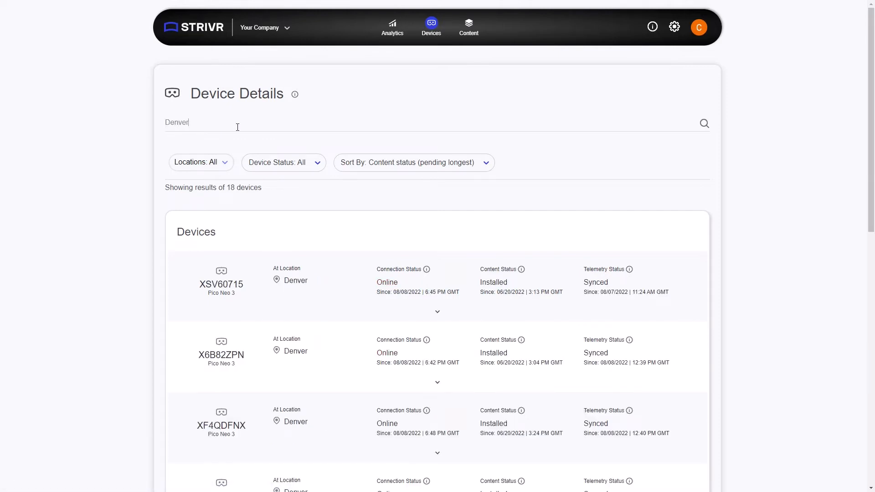
left_click(437, 312)
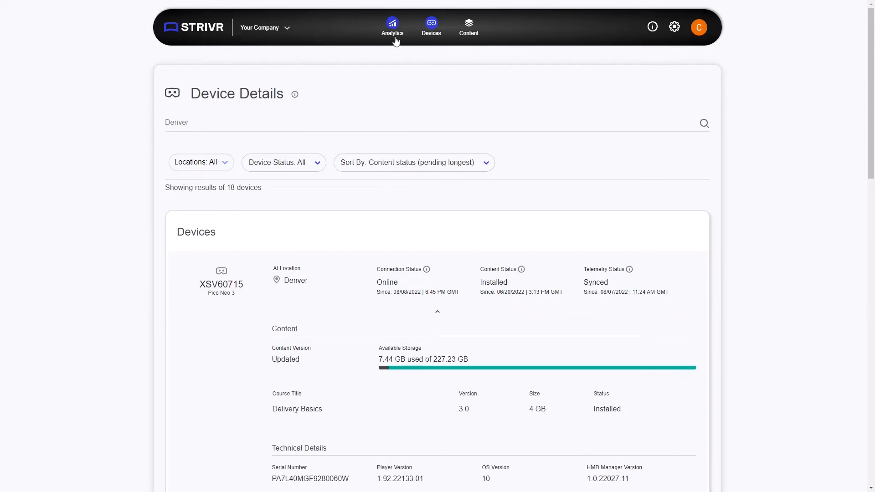
left_click(392, 27)
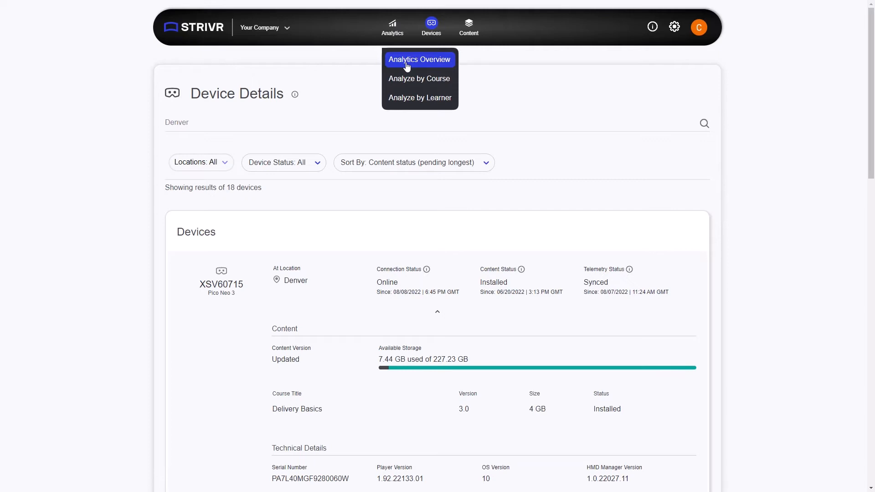
- Show the Analytics Overview for 7/17/2022–7/22/2022 and drill into analytics by course
left_click(419, 59)
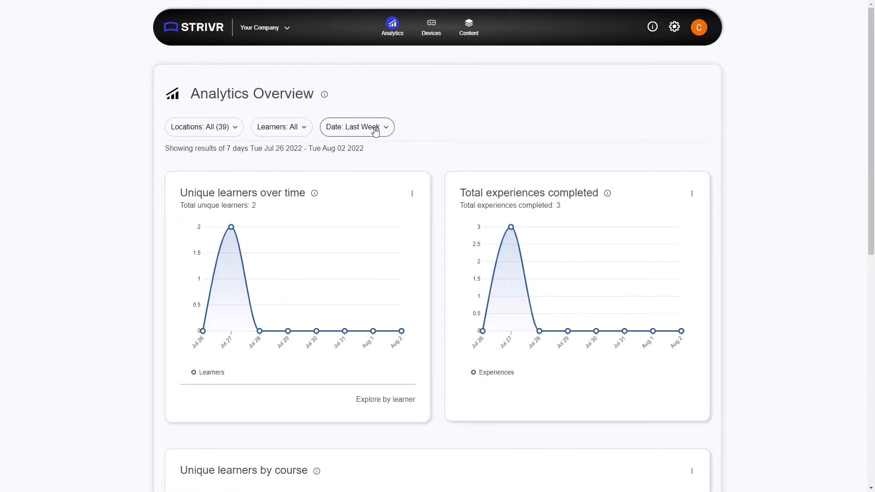
left_click(357, 126)
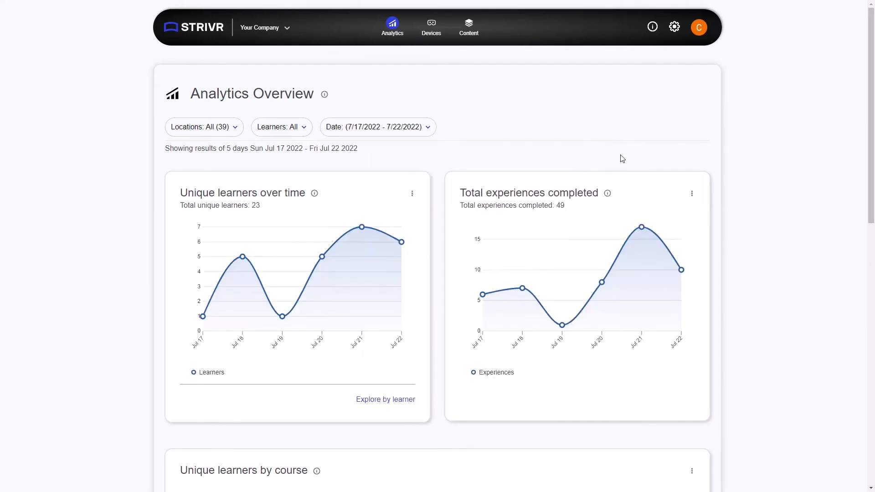
scroll("down", 3)
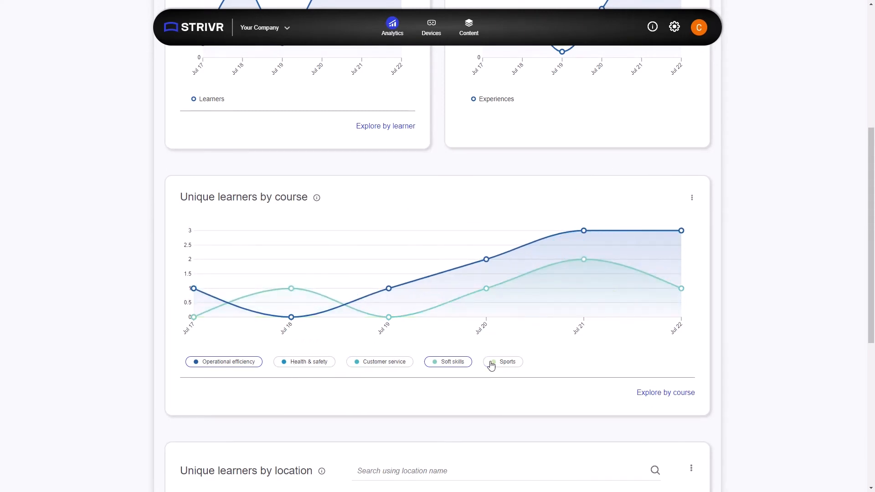
left_click(665, 392)
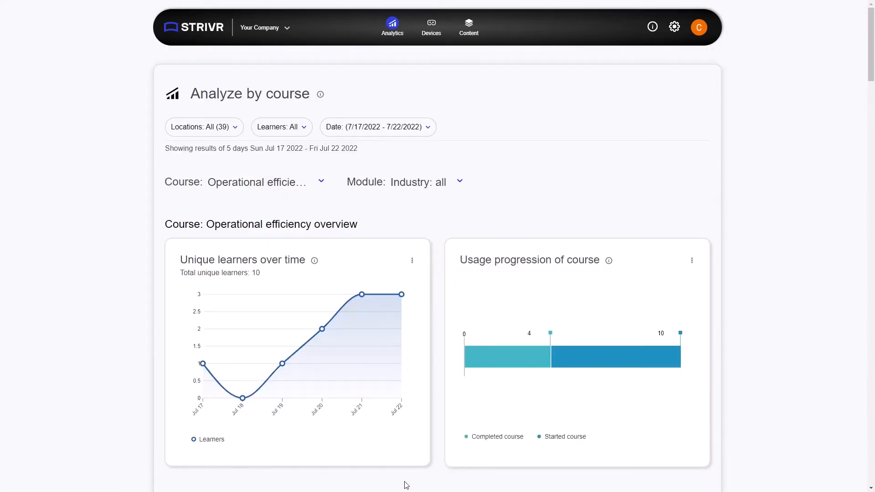
- Scroll through course, module and experience charts down to Diversity & inclusion response rate, word count and speech metrics
scroll("down", 3)
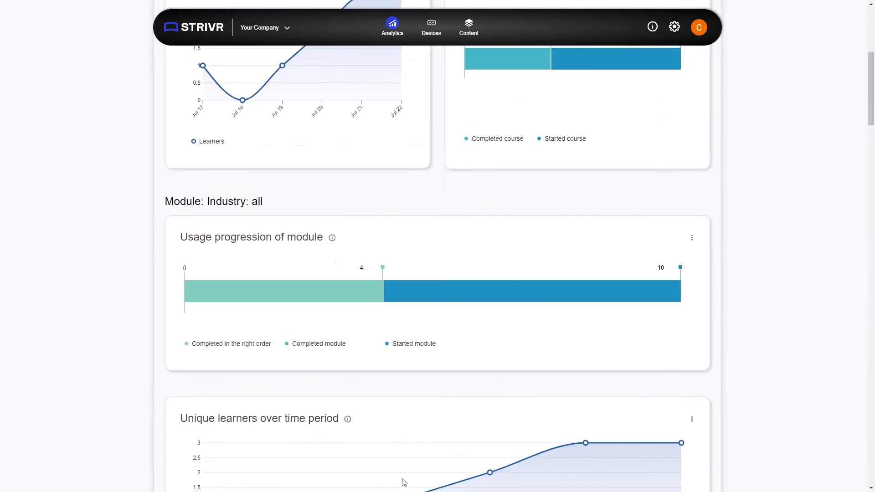
scroll("down", 3)
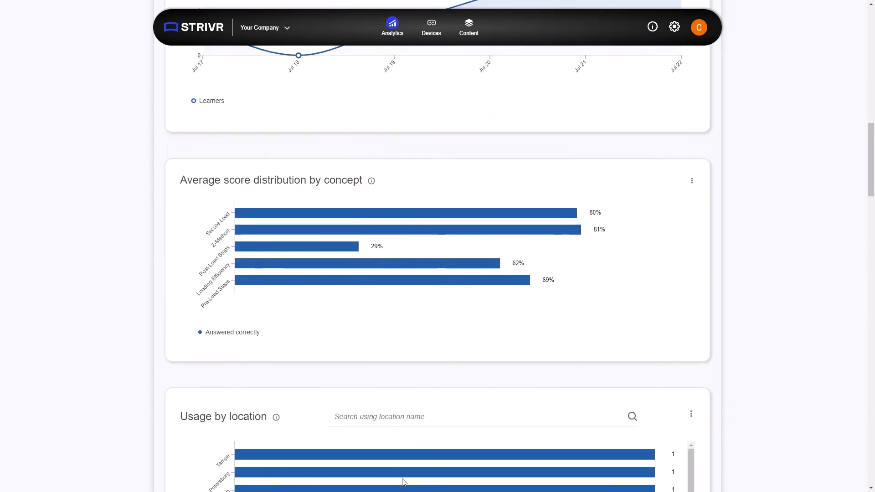
scroll("down", 3)
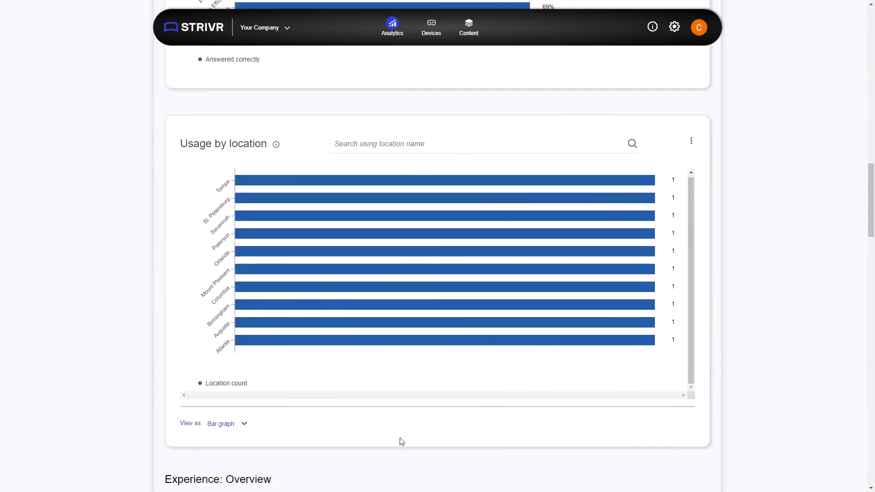
scroll("down", 3)
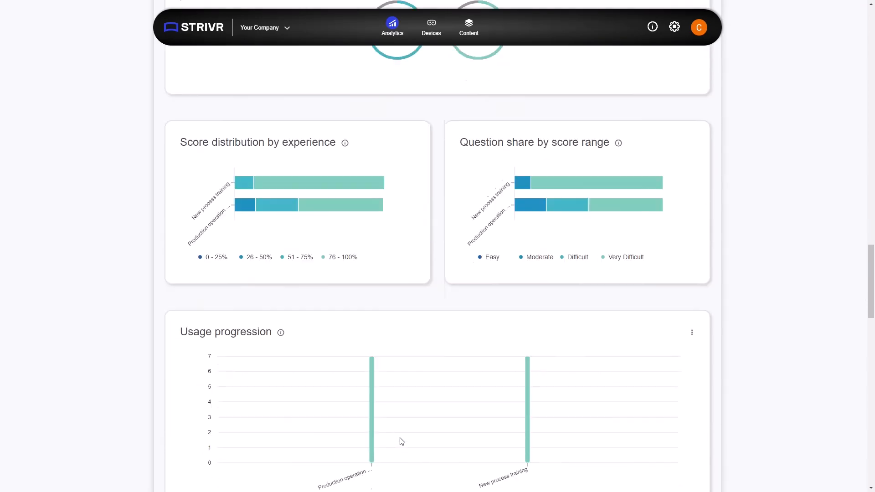
scroll("down", 3)
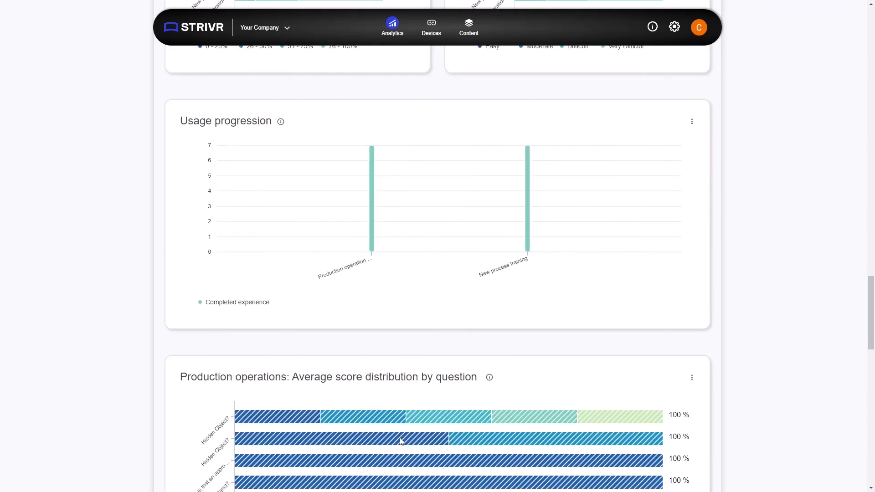
scroll("down", 3)
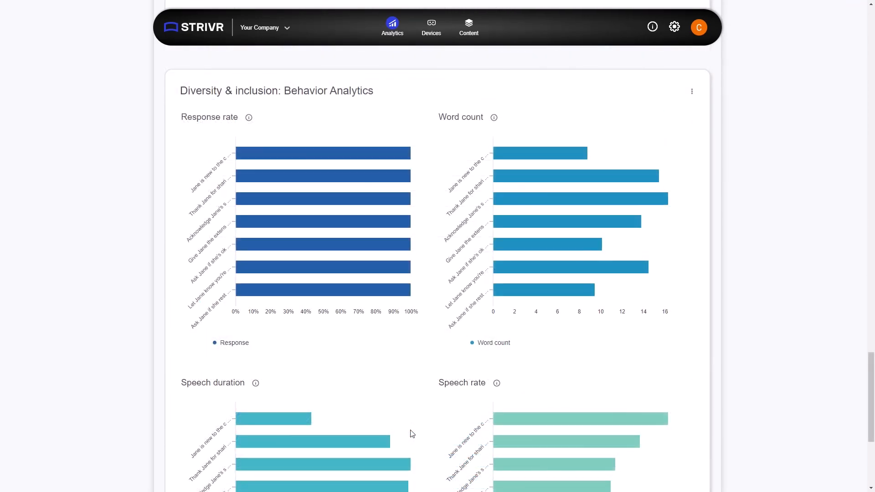
scroll("down", 3)
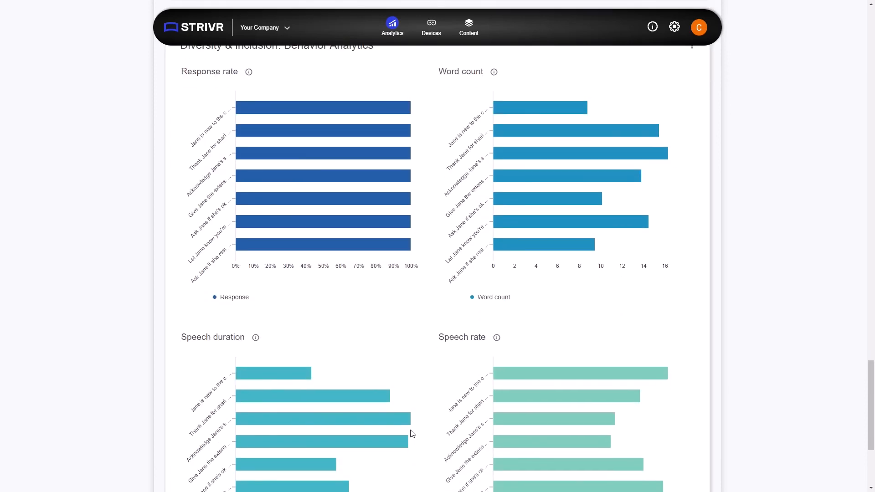
scroll("down", 3)
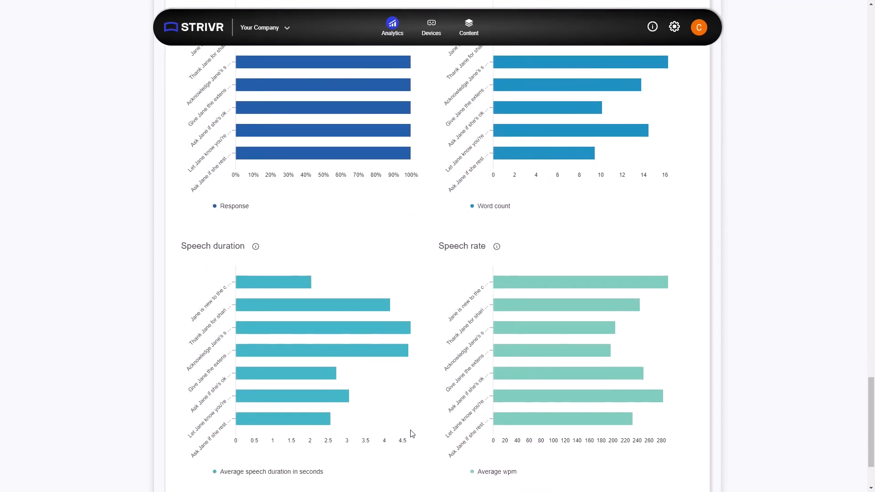